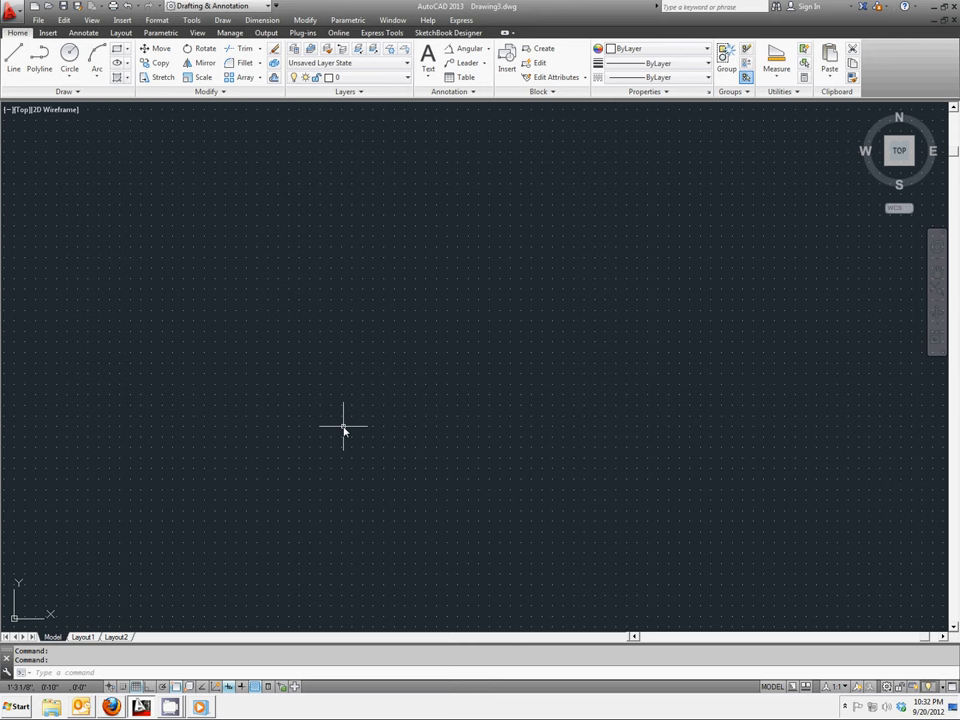
{"action": "mouse_move", "coordinate": [324, 414]}
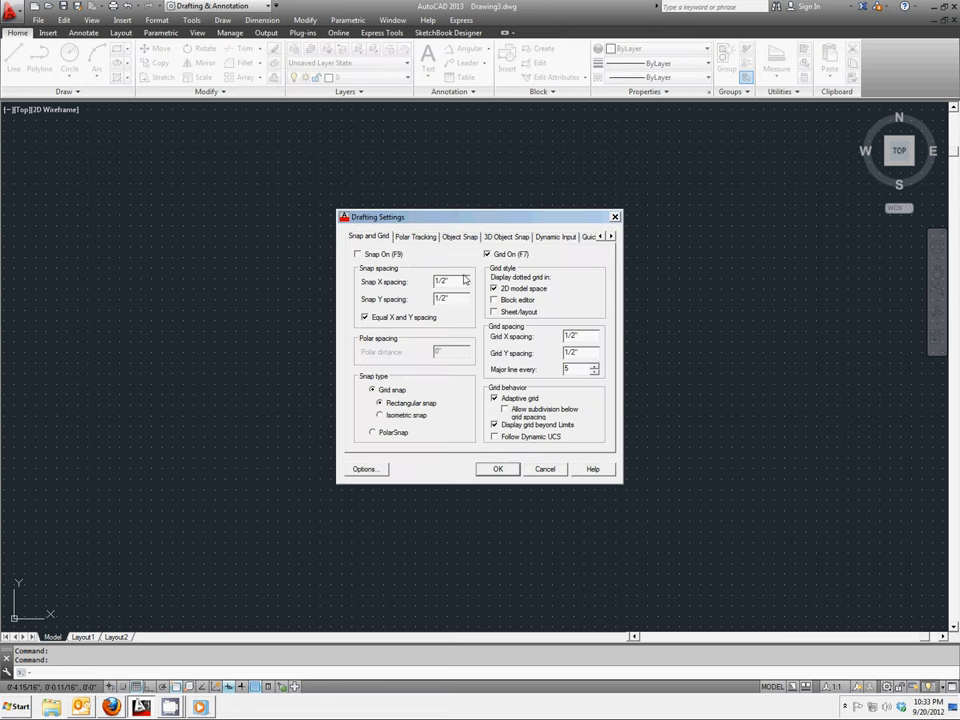
{"action": "mouse_move", "coordinate": [442, 280]}
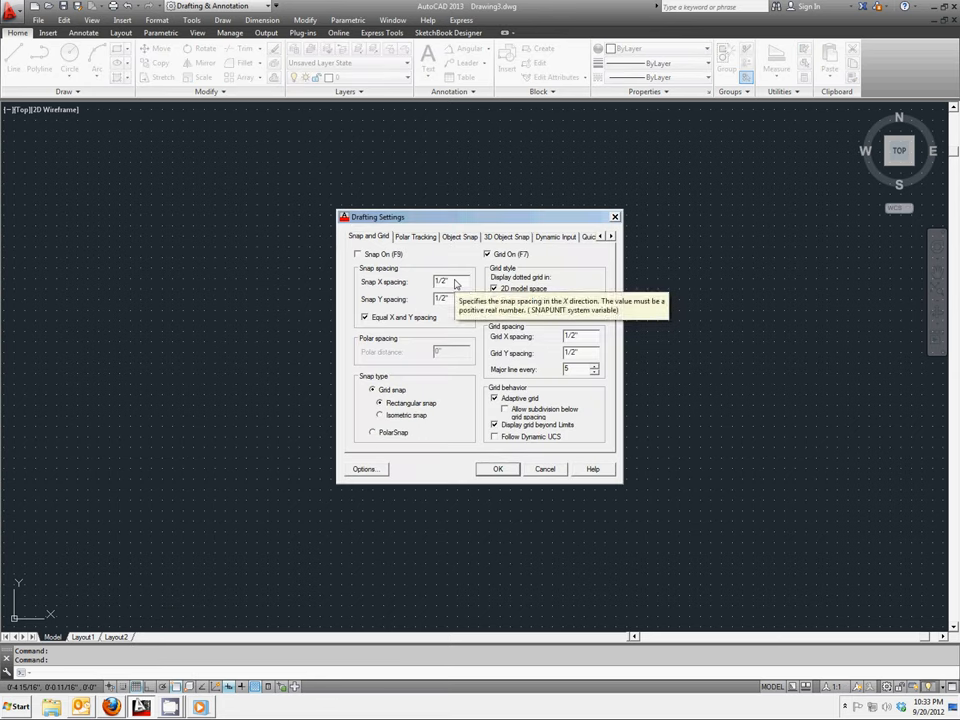
Set the Snap X spacing and Grid X spacing to 6" in Drafting Settings
{"action": "triple_click", "coordinate": [440, 280]}
{"action": "type", "text": "6"}
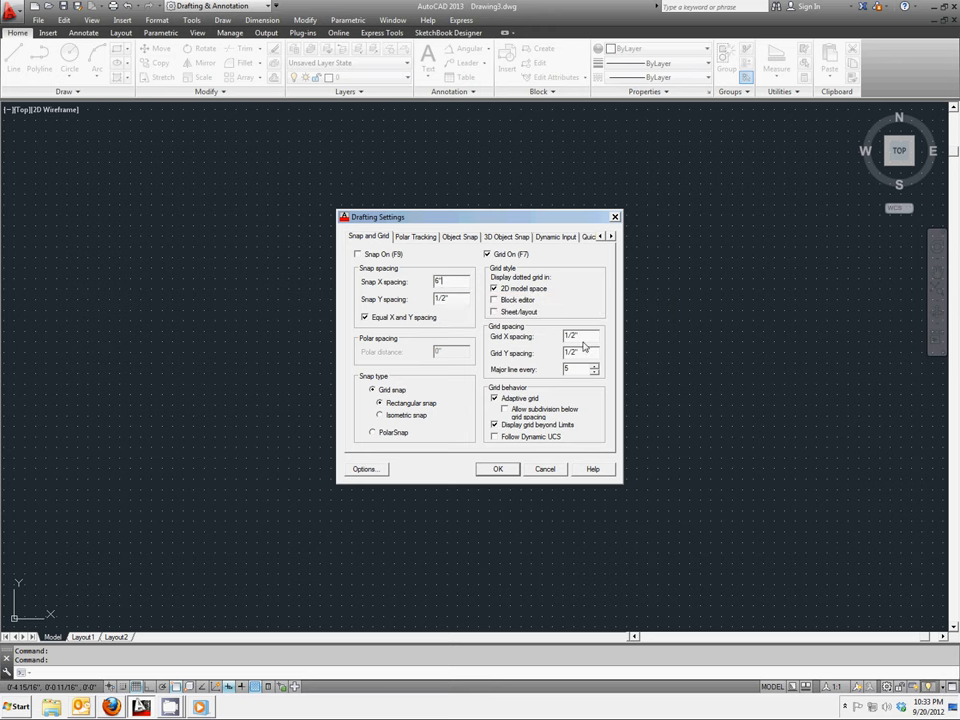
{"action": "triple_click", "coordinate": [576, 336]}
{"action": "type", "text": "6"}
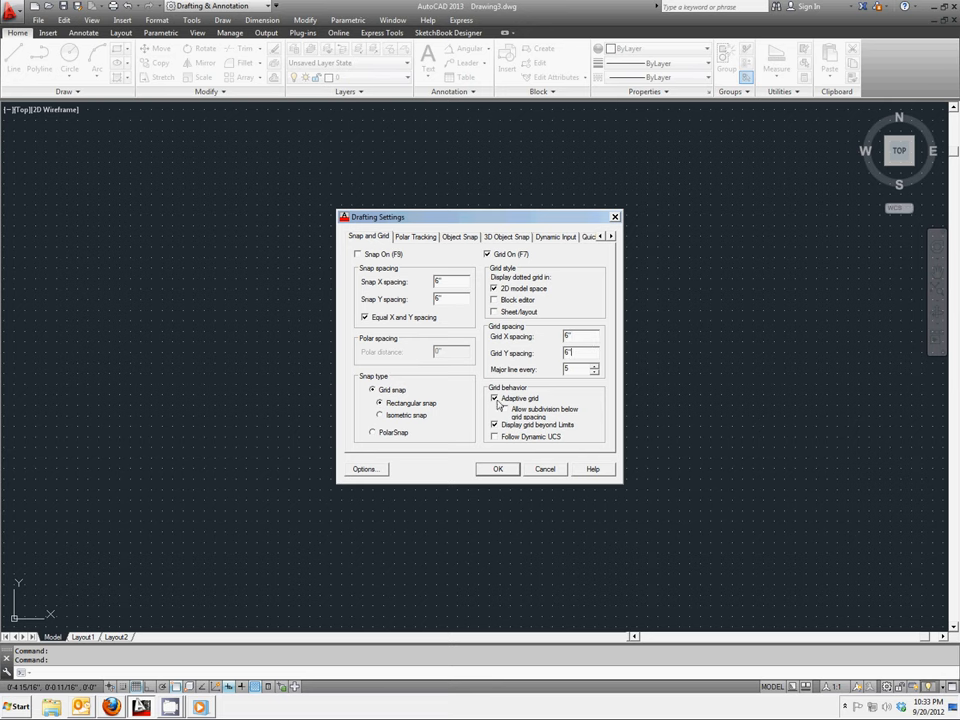
{"action": "mouse_move", "coordinate": [520, 398]}
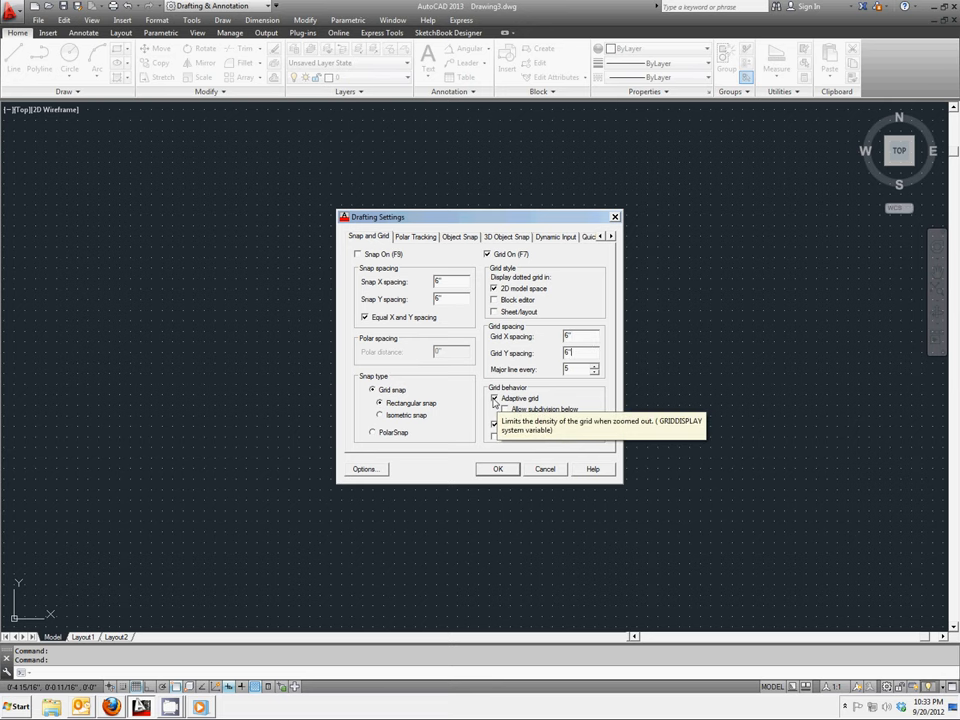
Turn off Adaptive grid and apply the Drafting Settings with OK
{"action": "left_click", "coordinate": [494, 398]}
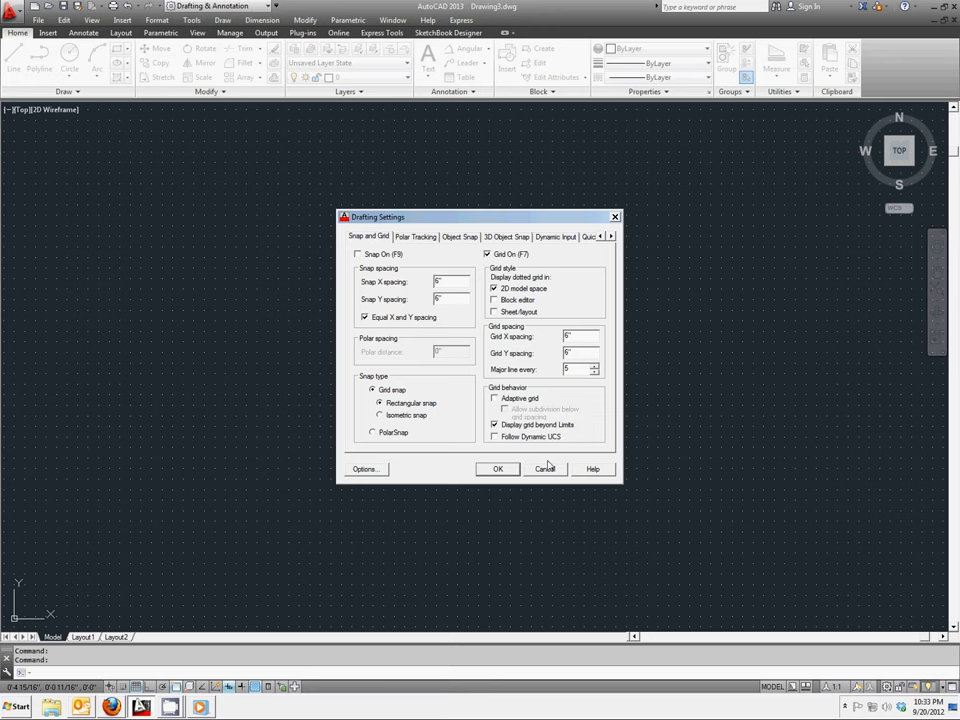
{"action": "mouse_move", "coordinate": [524, 404]}
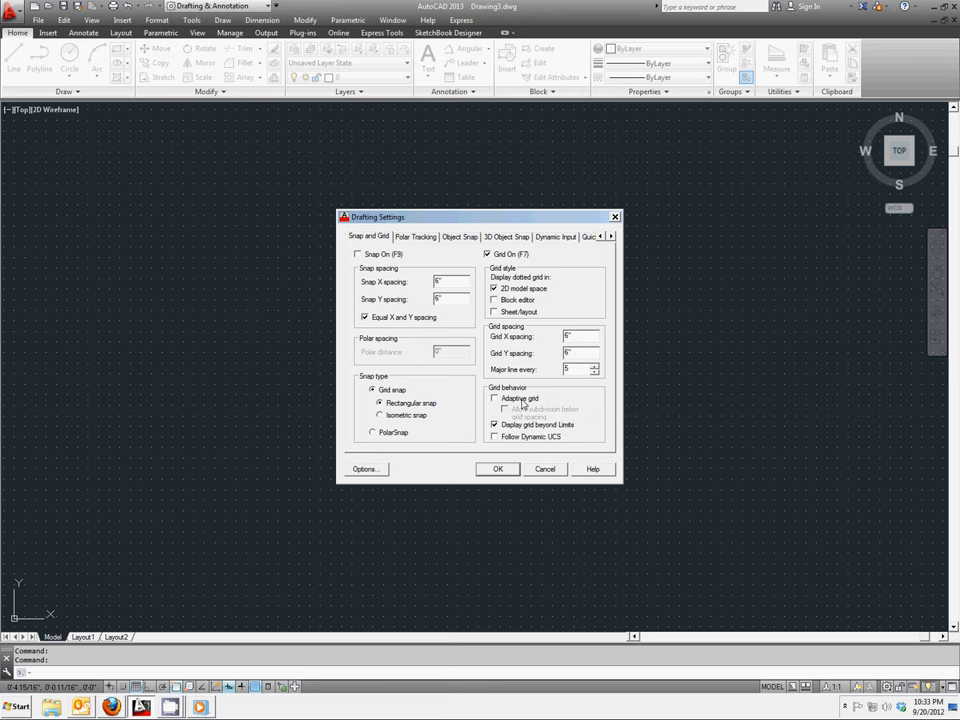
{"action": "mouse_move", "coordinate": [520, 424]}
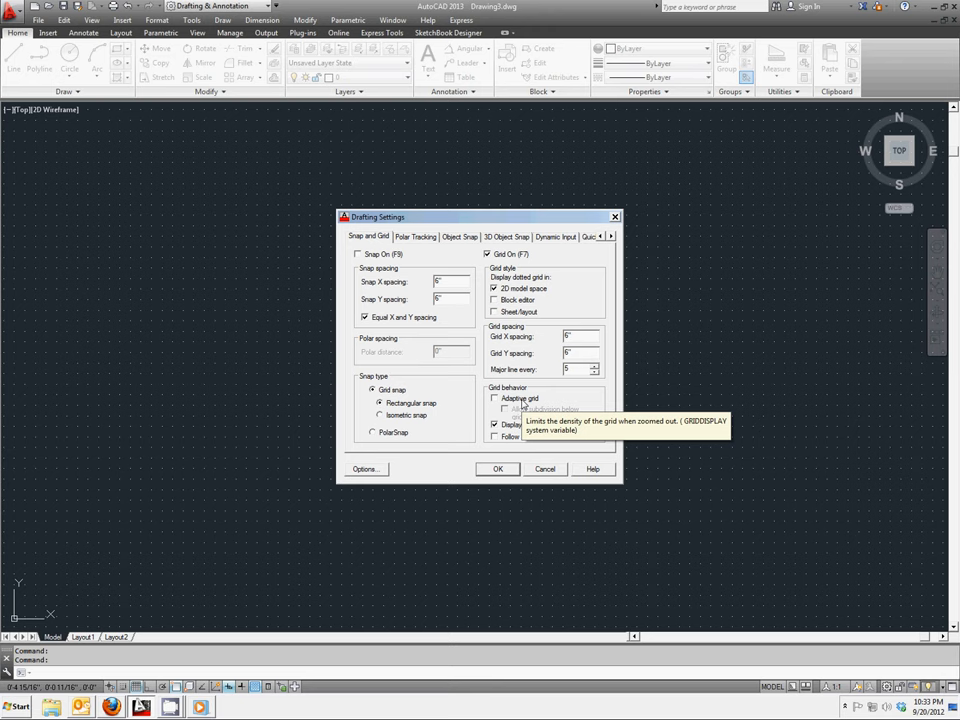
{"action": "mouse_move", "coordinate": [490, 464]}
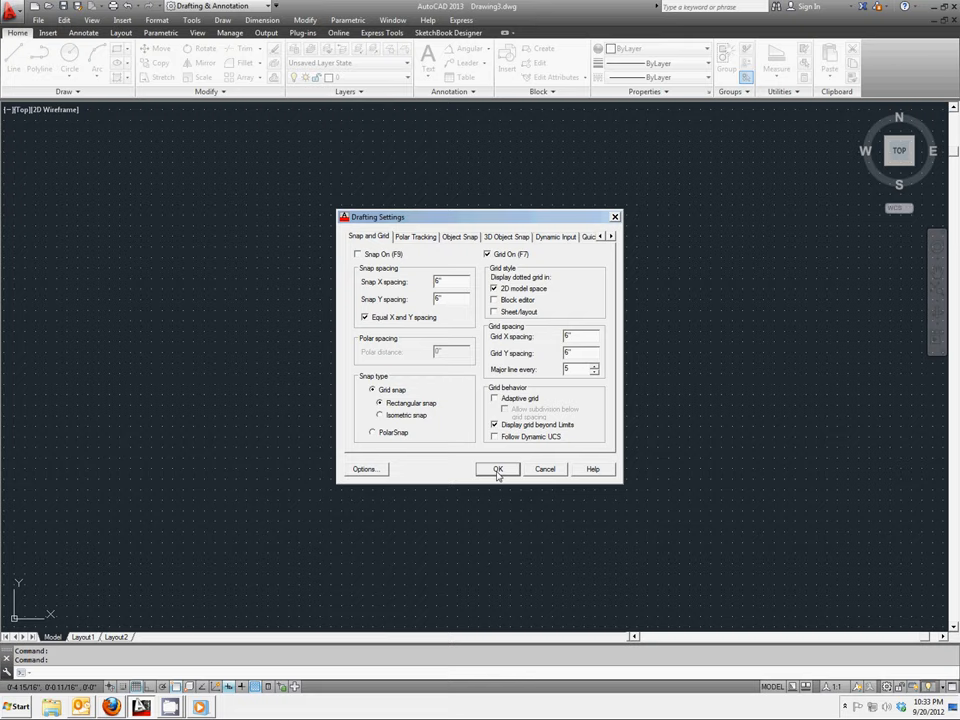
{"action": "left_click", "coordinate": [496, 468]}
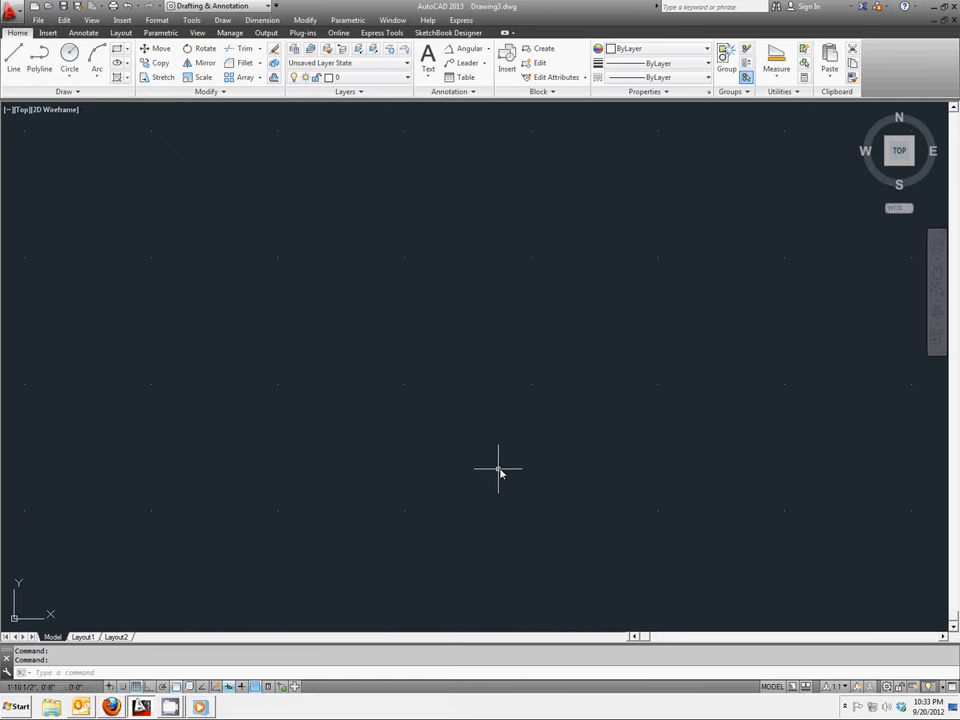
{"action": "mouse_move", "coordinate": [538, 464]}
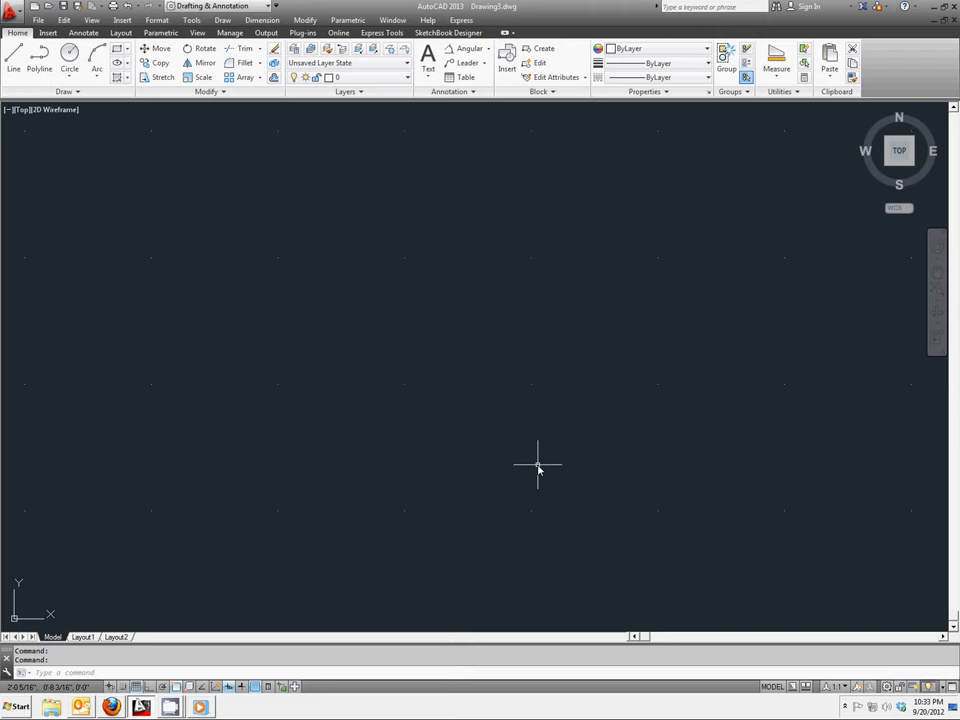
{"action": "mouse_move", "coordinate": [140, 528]}
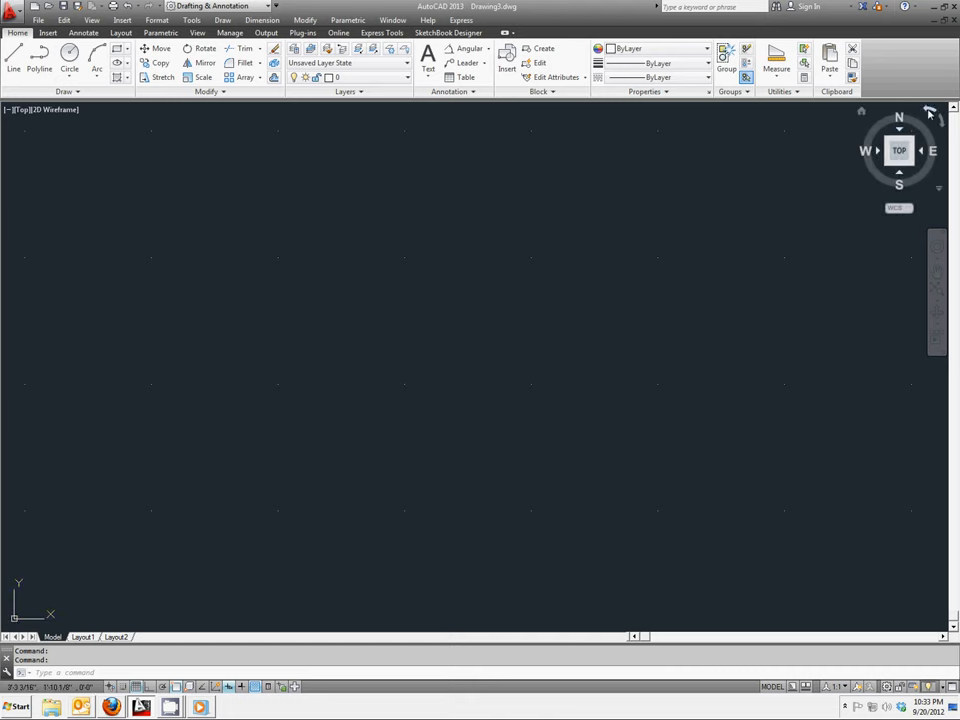
{"action": "mouse_move", "coordinate": [838, 184]}
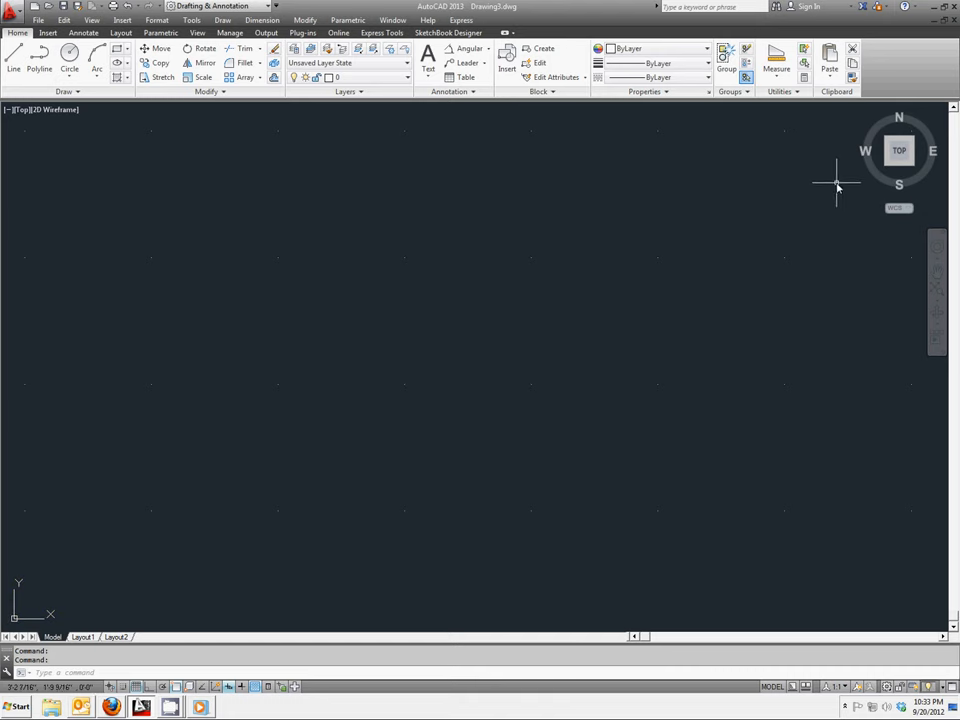
{"action": "mouse_move", "coordinate": [816, 188]}
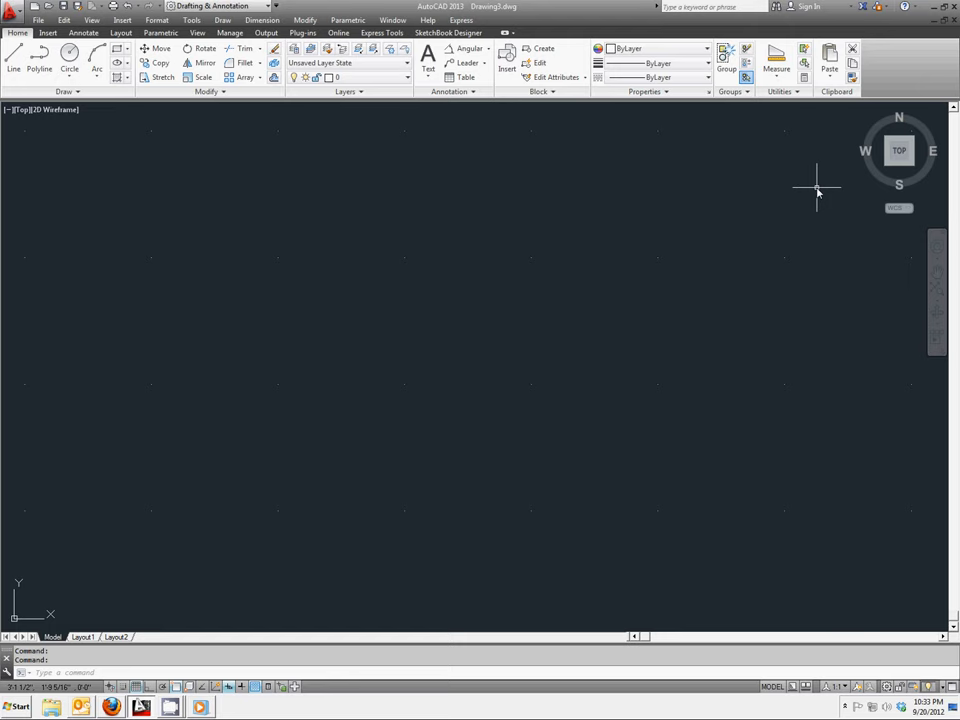
{"action": "mouse_move", "coordinate": [120, 24]}
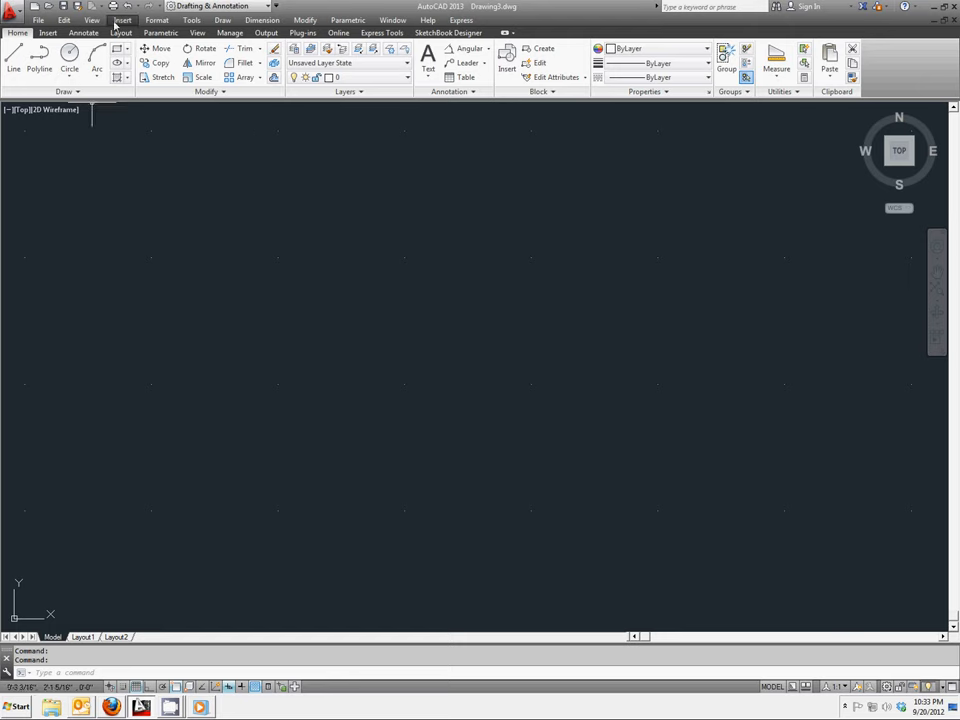
Zoom All from the View menu so the drawing limits fill the window
{"action": "left_click", "coordinate": [92, 20]}
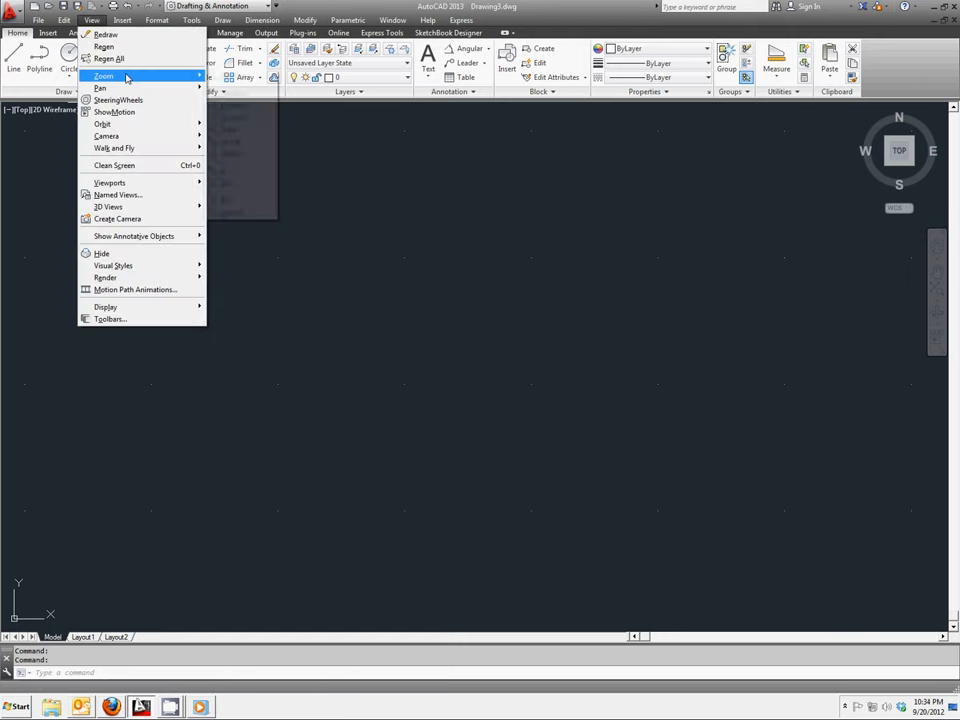
{"action": "left_click", "coordinate": [104, 76]}
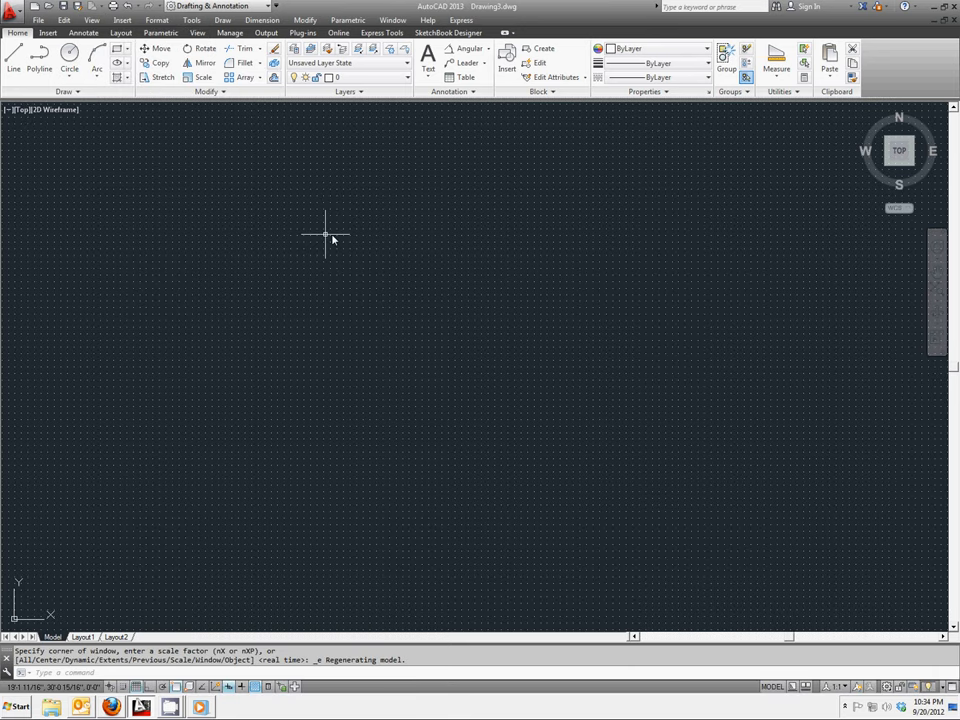
{"action": "mouse_move", "coordinate": [848, 148]}
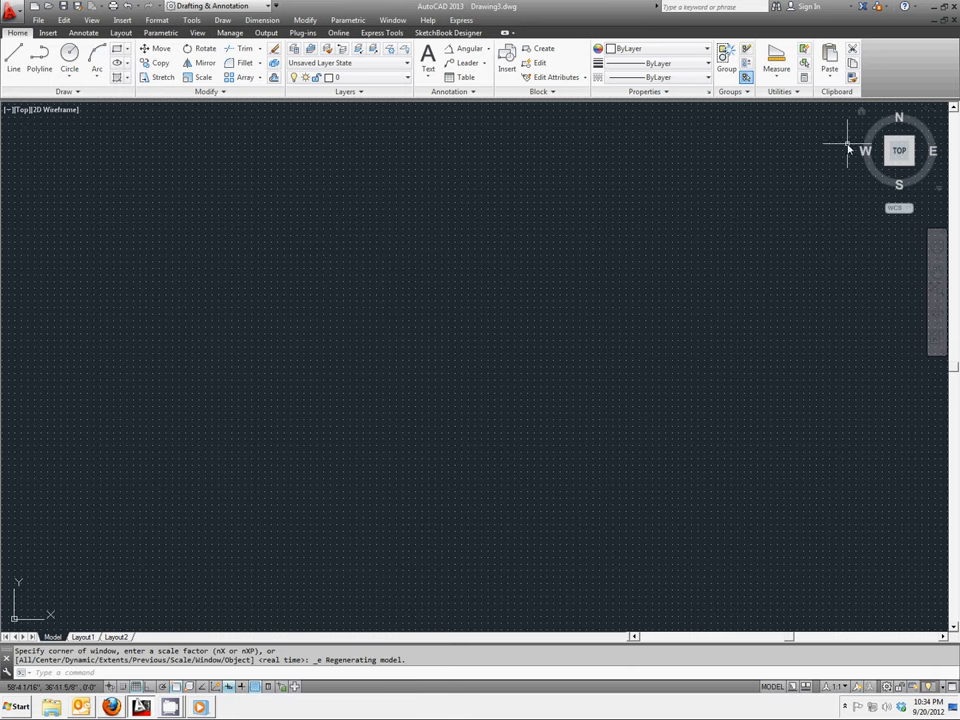